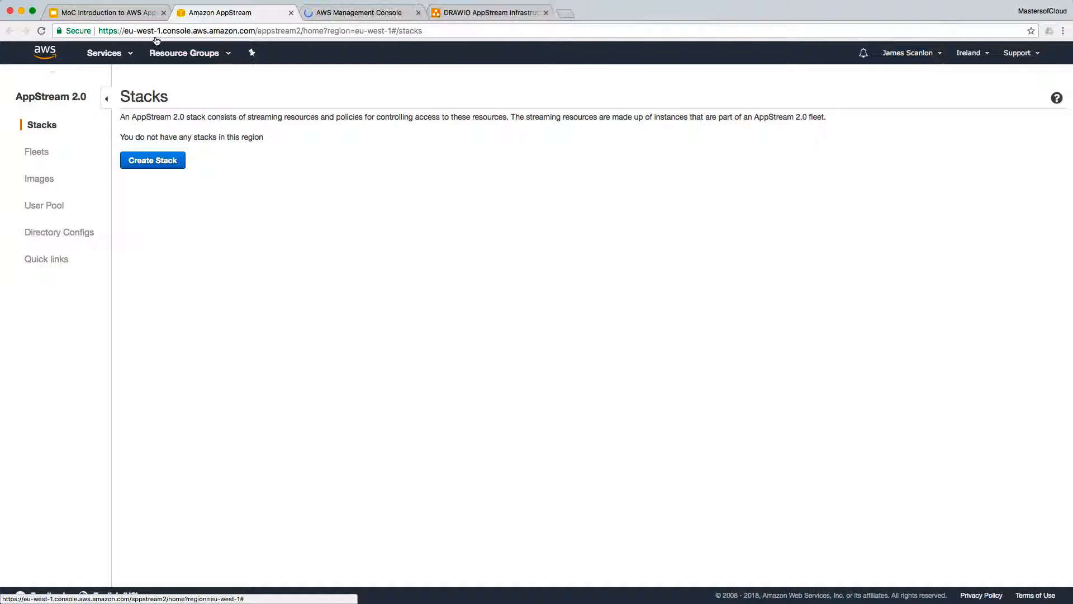
- Go to the console home and navigate to the AppStream 2.0 Stacks page in the Ireland region
{"action": "left_click", "coordinate": [360, 13]}
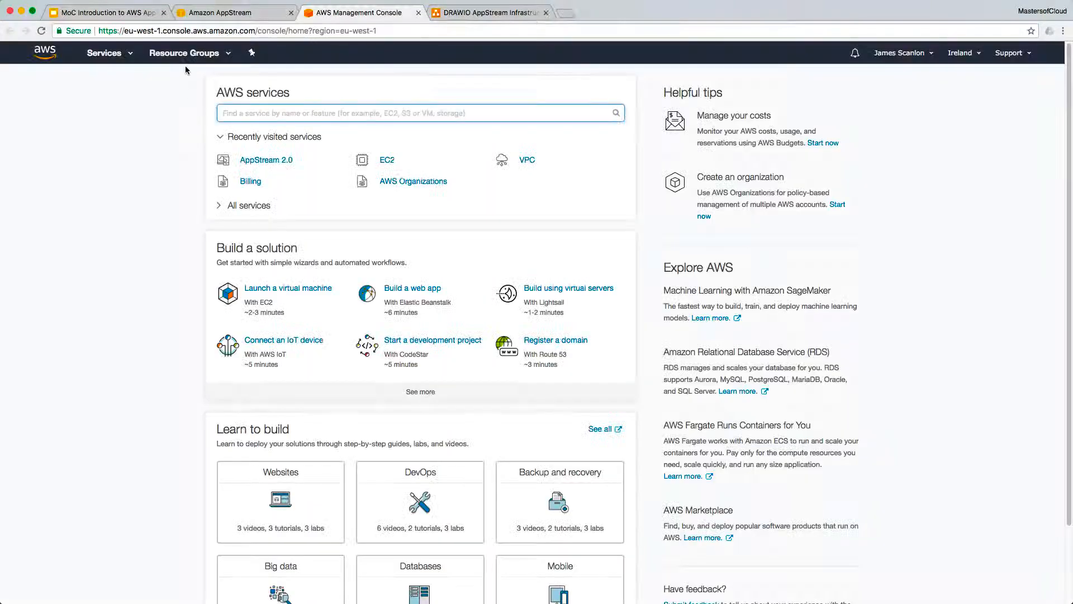
{"action": "mouse_move", "coordinate": [255, 159]}
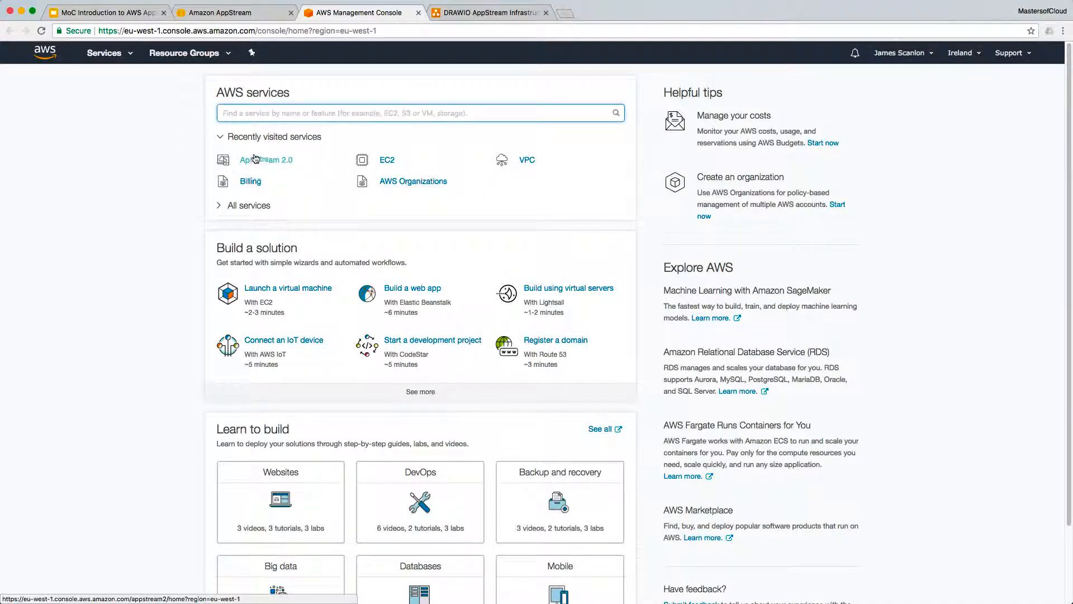
{"action": "type", "text": "a"}
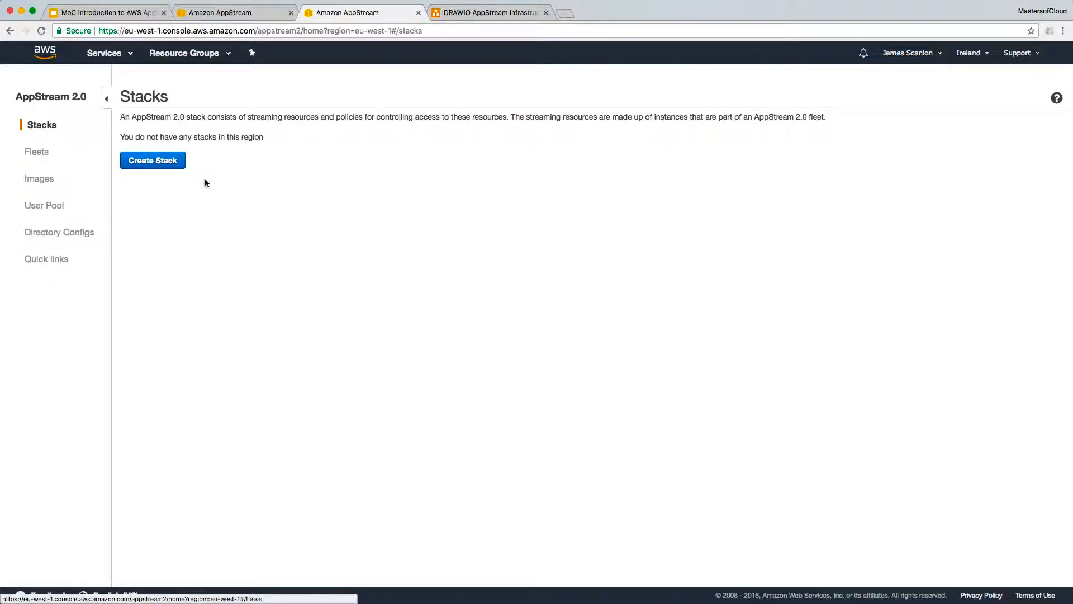
{"action": "left_click", "coordinate": [152, 161]}
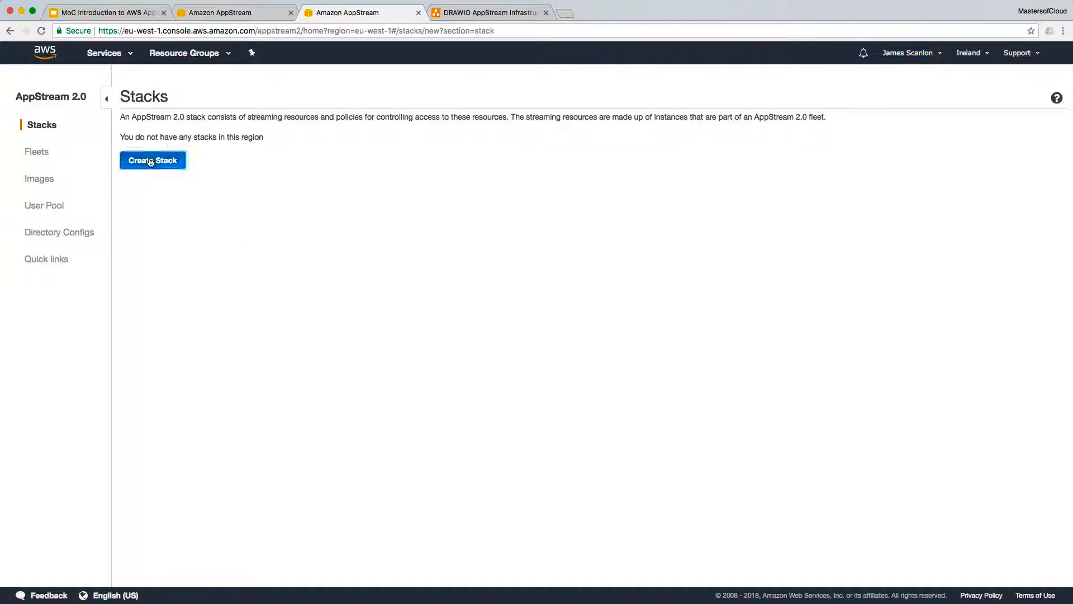
{"action": "left_click", "coordinate": [152, 159]}
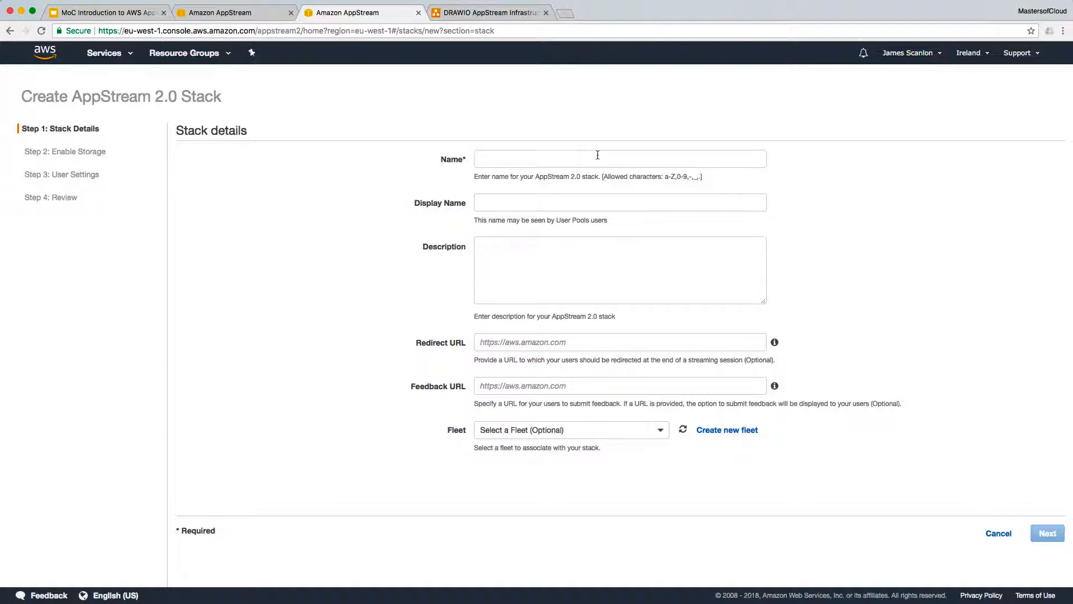
{"action": "left_click", "coordinate": [618, 202]}
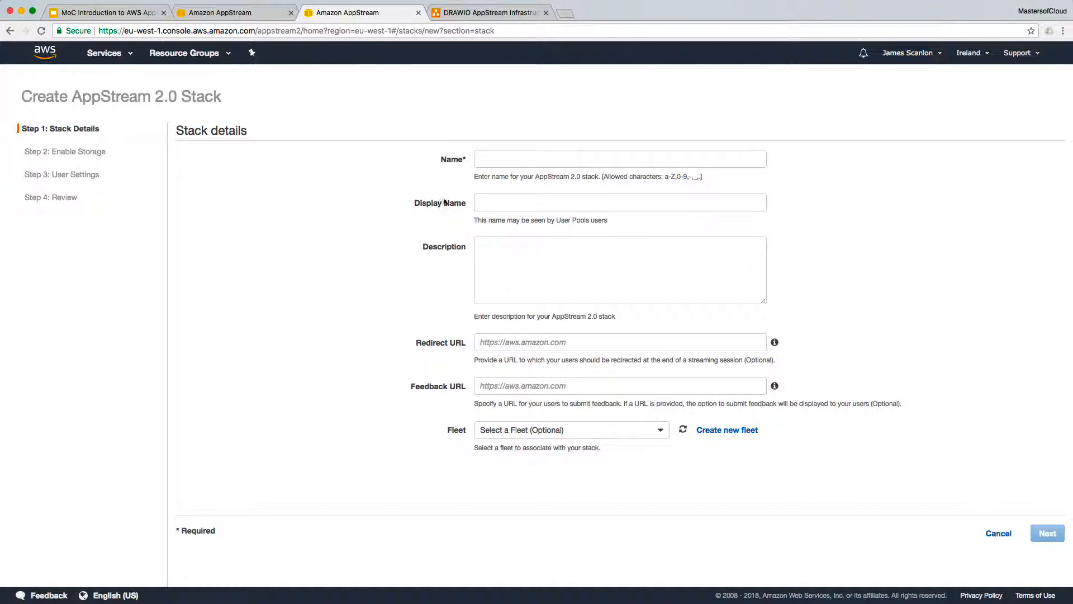
{"action": "mouse_move", "coordinate": [365, 366]}
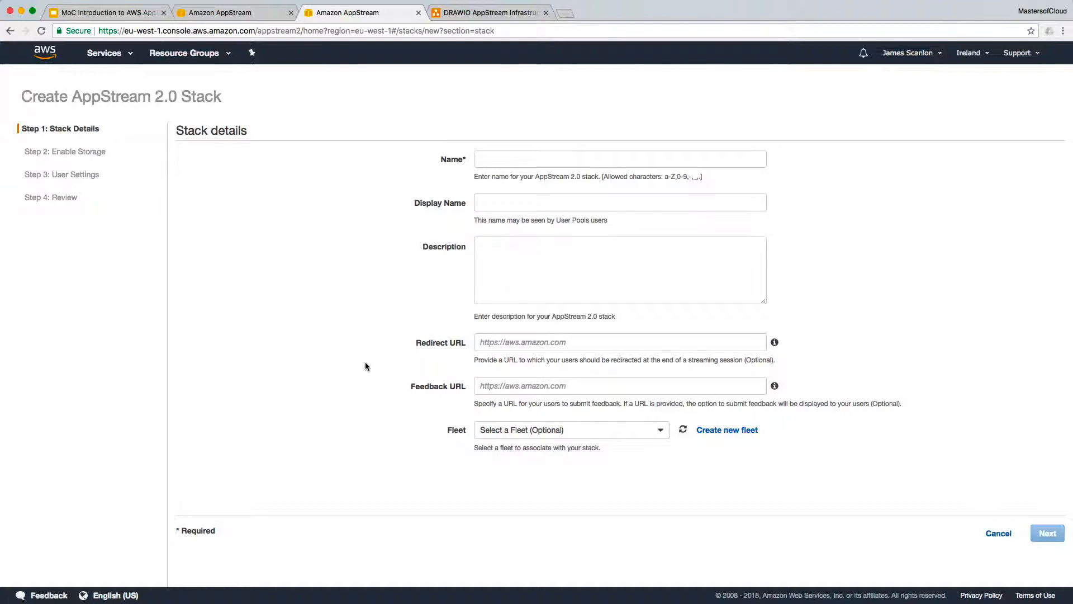
{"action": "left_click", "coordinate": [570, 429]}
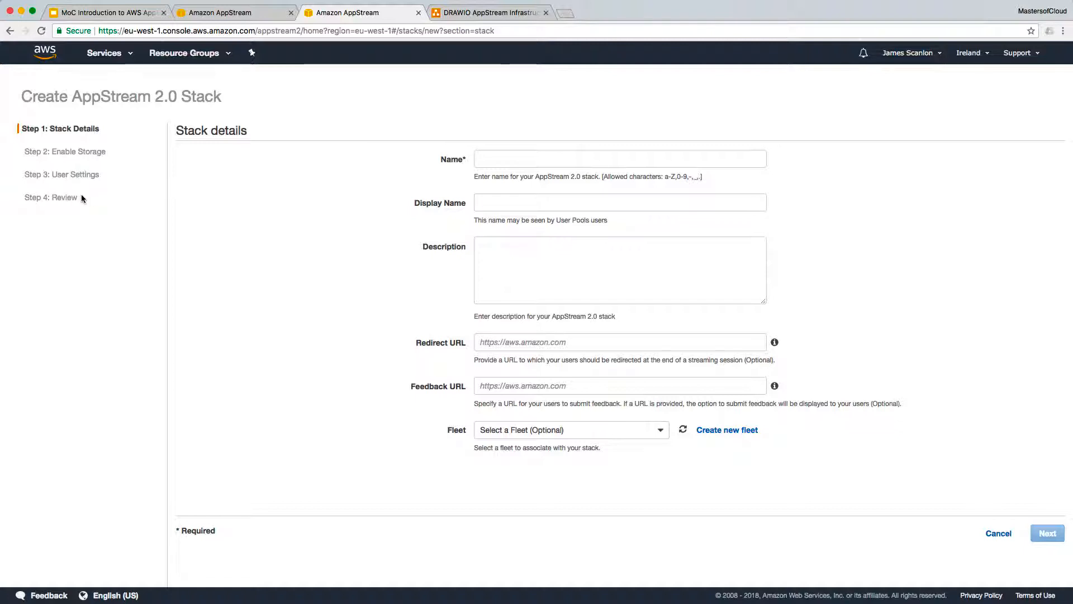
{"action": "left_click", "coordinate": [998, 532]}
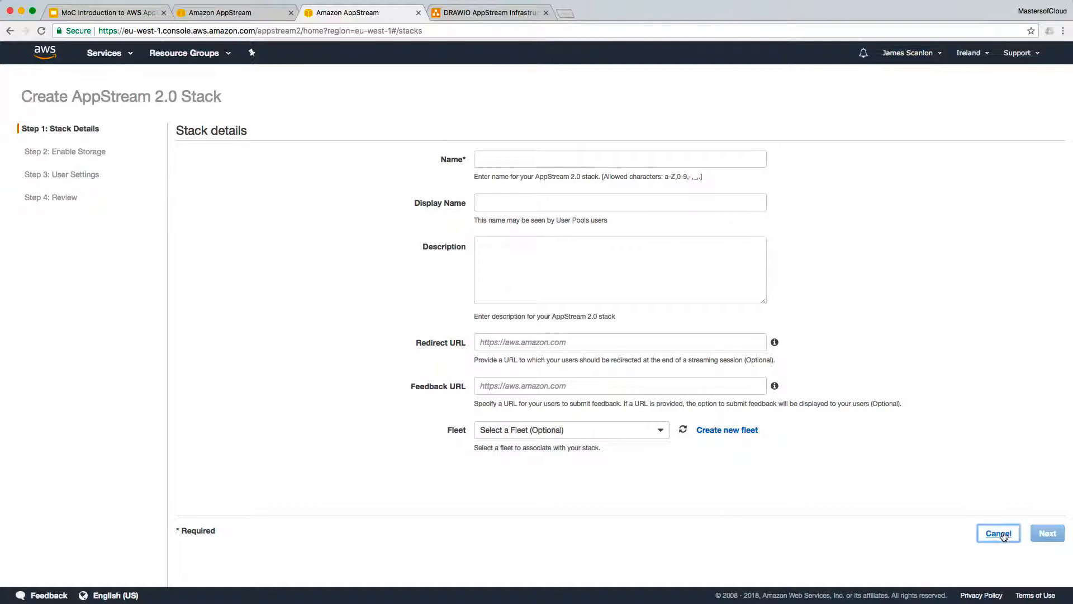
- Show the AppStream infrastructure diagram, highlight the Stack(s) box, and follow the developer guide link
{"action": "left_click", "coordinate": [489, 13]}
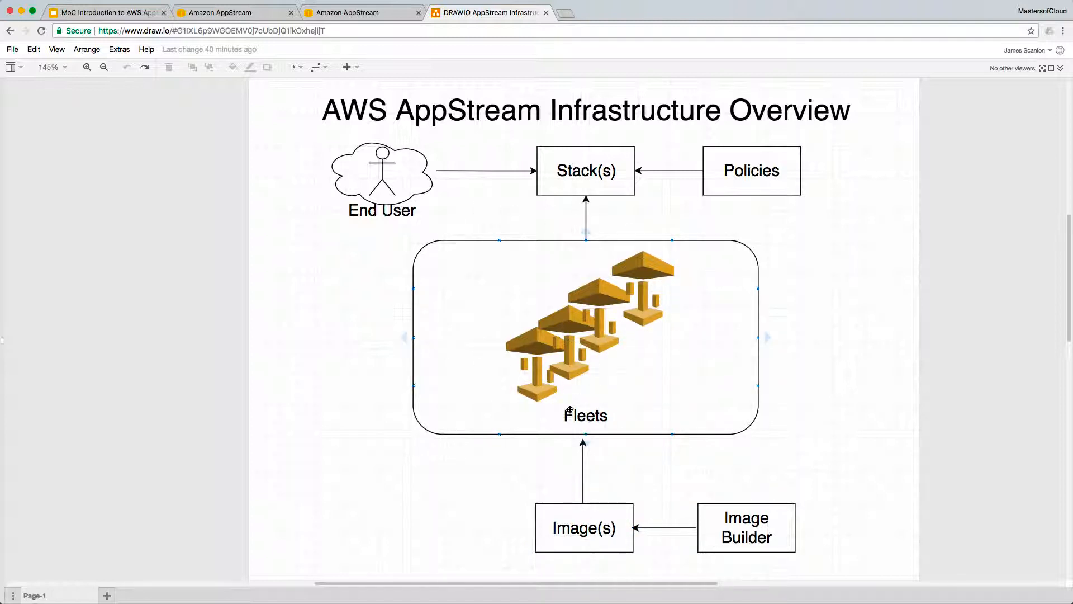
{"action": "left_click", "coordinate": [583, 527]}
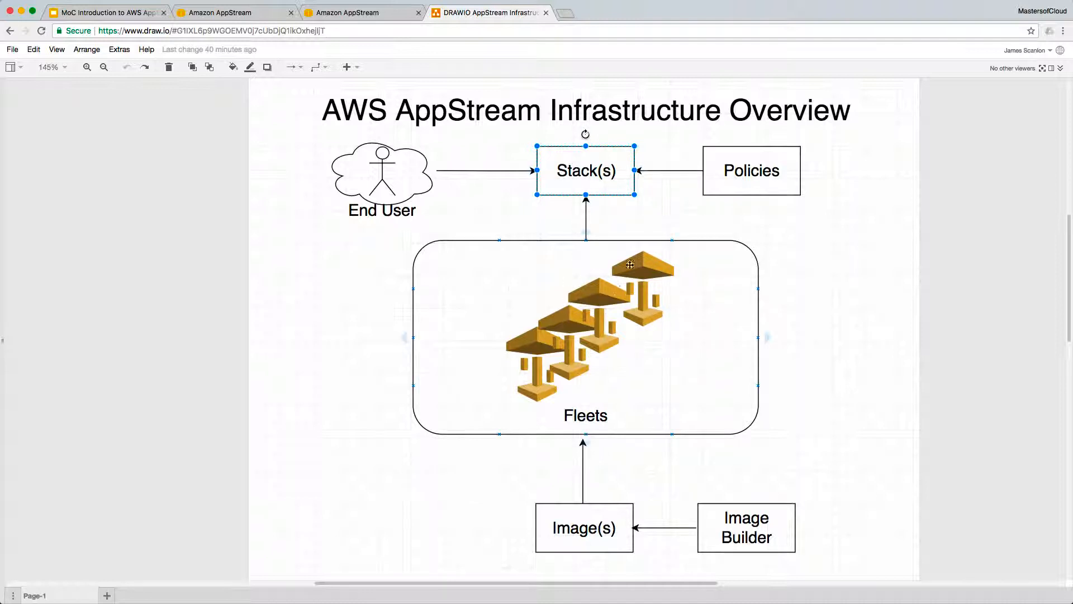
{"action": "left_click", "coordinate": [751, 170]}
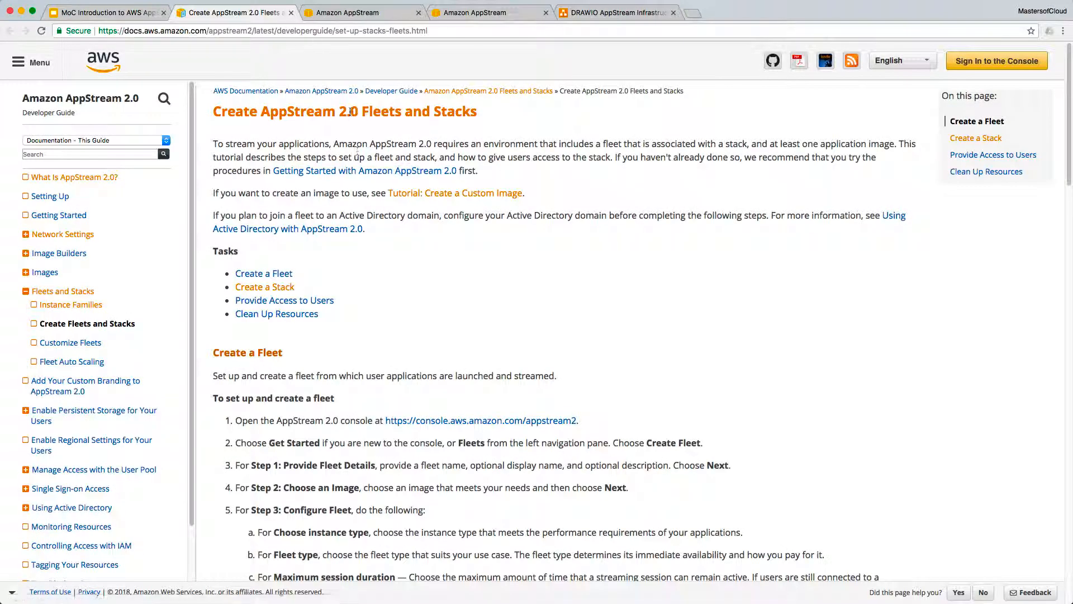
- Return to the Google Slides tab showing the AWS AppStream Stacks challenge slide
{"action": "left_click", "coordinate": [103, 12]}
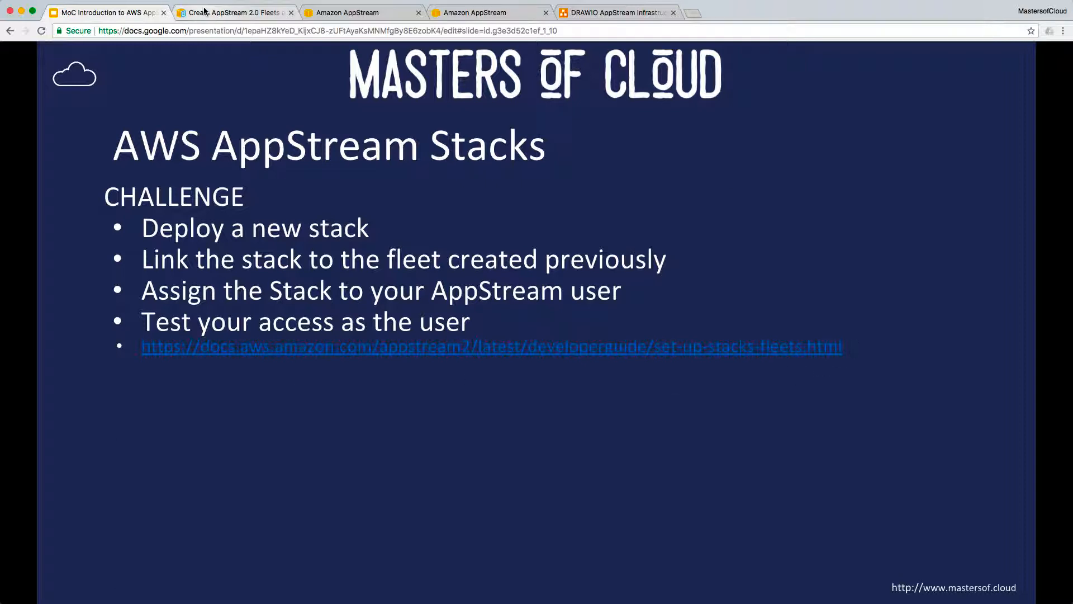
{"action": "mouse_move", "coordinate": [235, 12]}
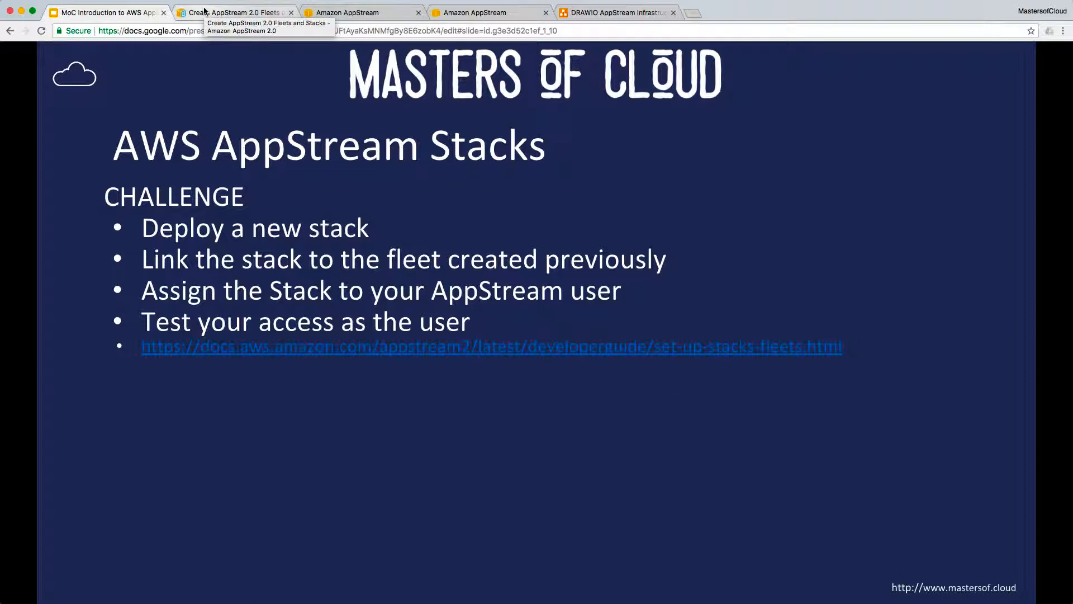